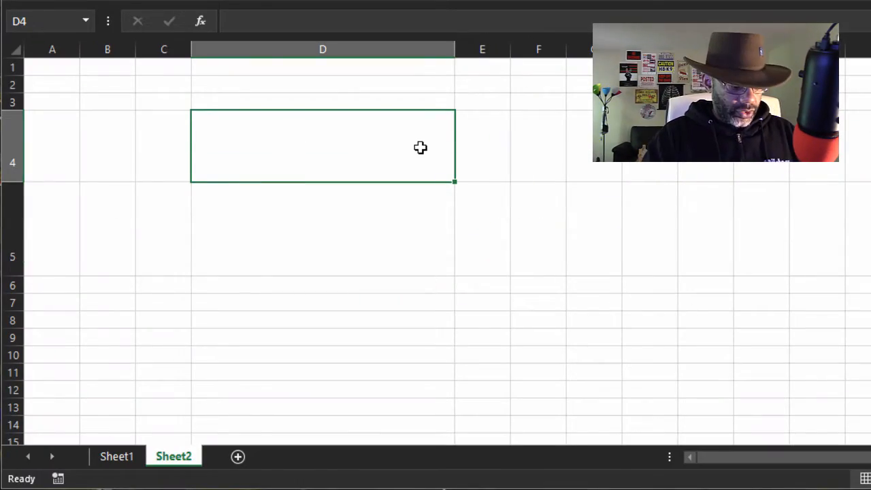
# - Enter =9 in D4 and =9+3 in D5 so they show 9 and 12
pyautogui.write('state')
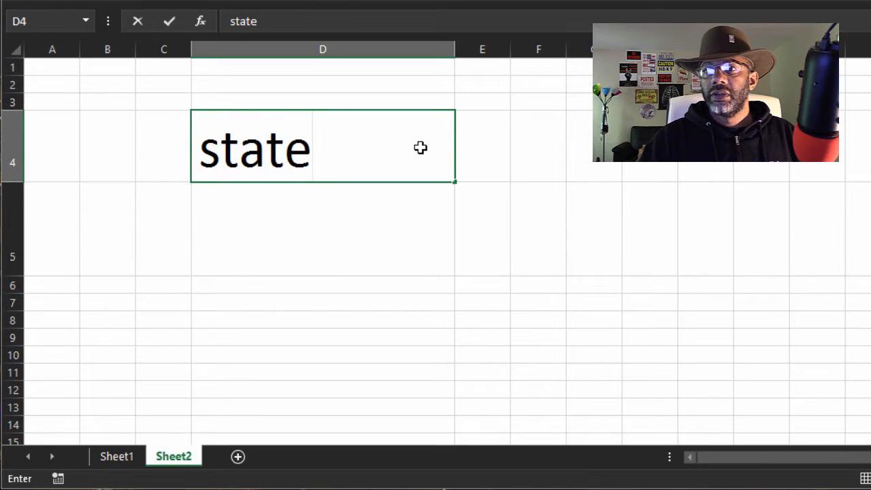
pyautogui.write('9')
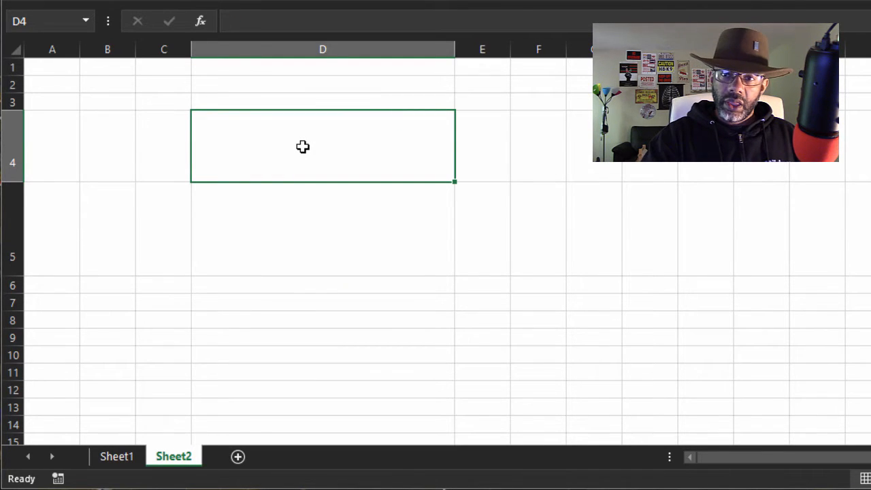
pyautogui.write('=')
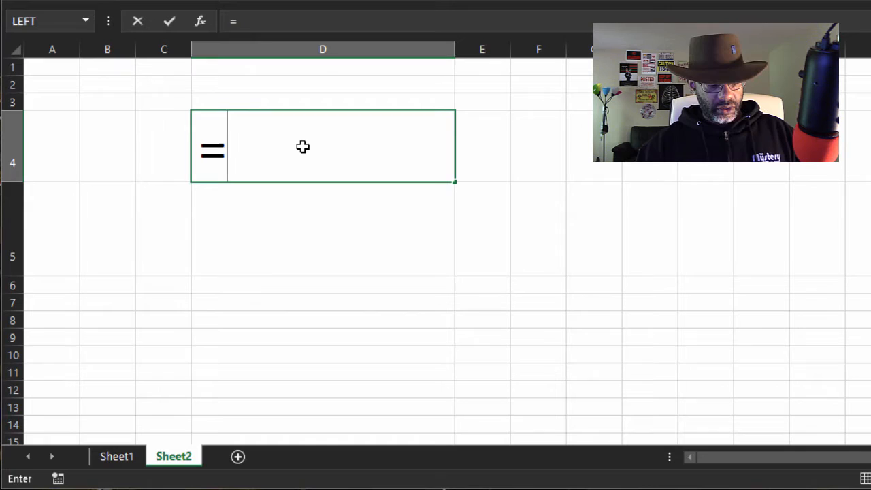
pyautogui.write('9')
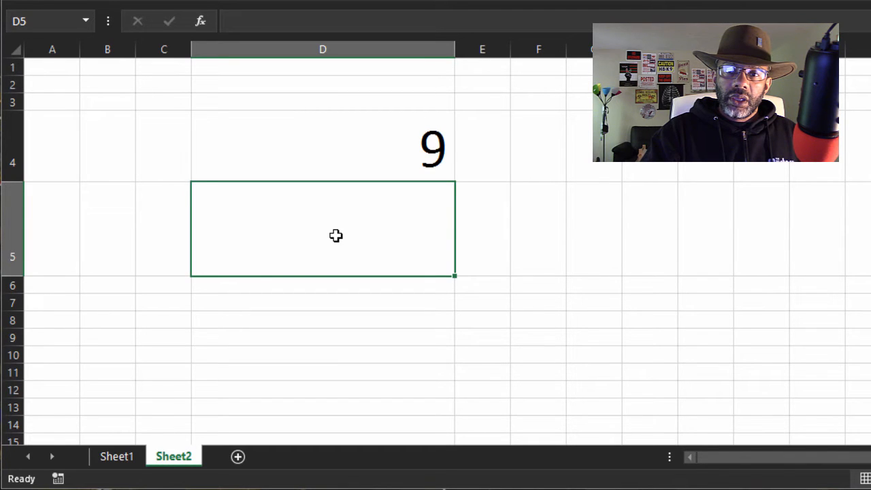
pyautogui.write('=')
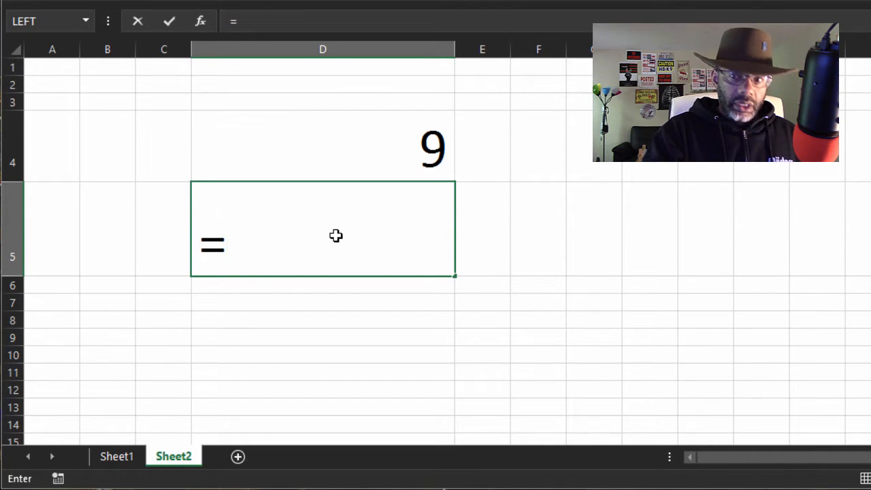
pyautogui.write('9')
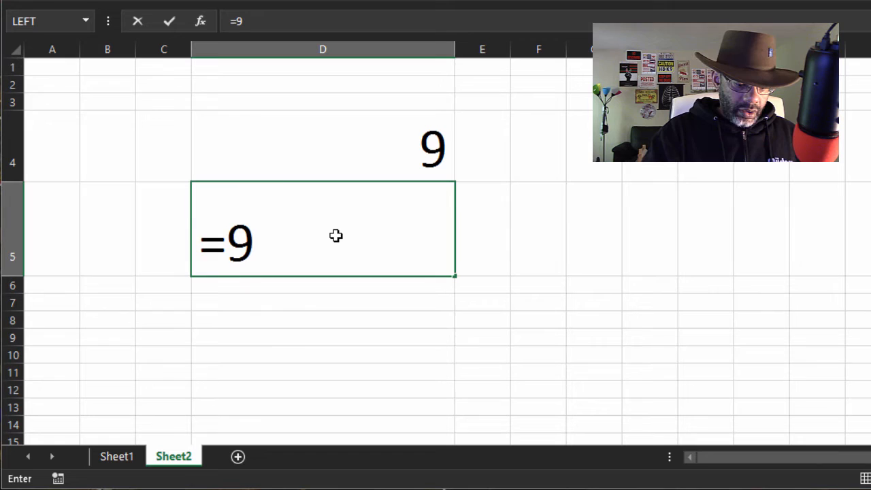
pyautogui.write('+')
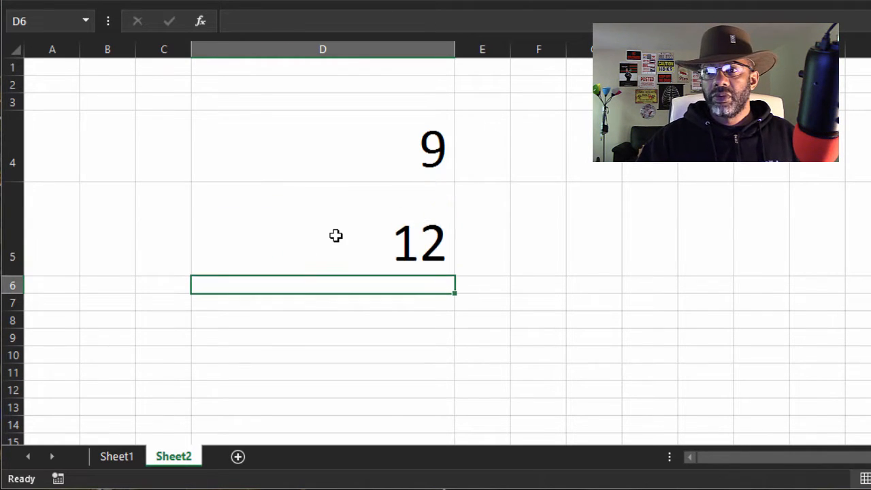
# - Replace D4 with =SUM(9,3) so it shows 12 like D5
pyautogui.click(323, 228)
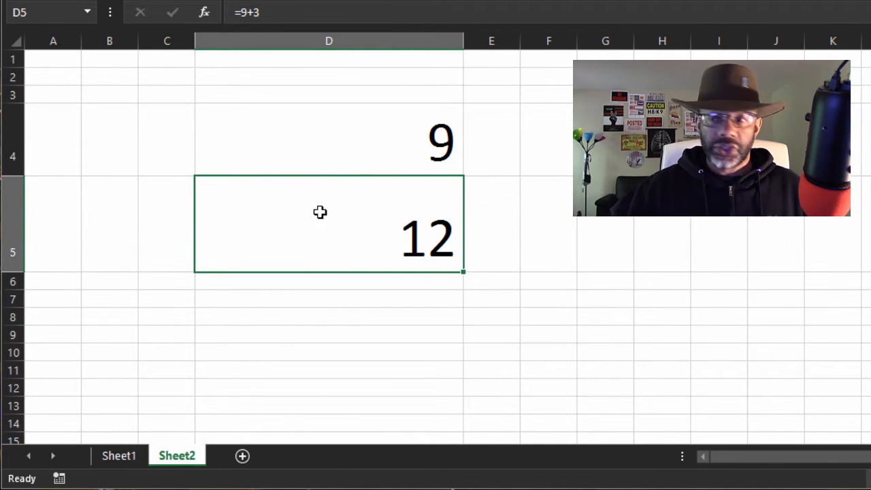
pyautogui.click(330, 139)
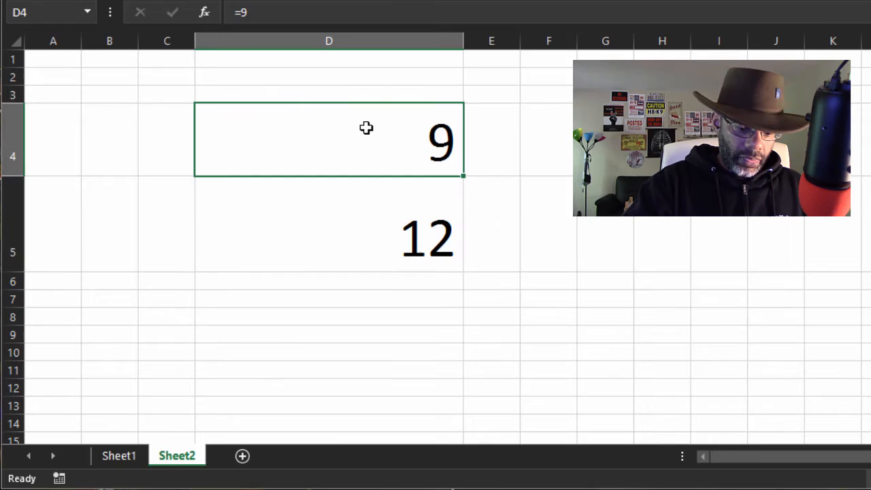
pyautogui.write('=sum(')
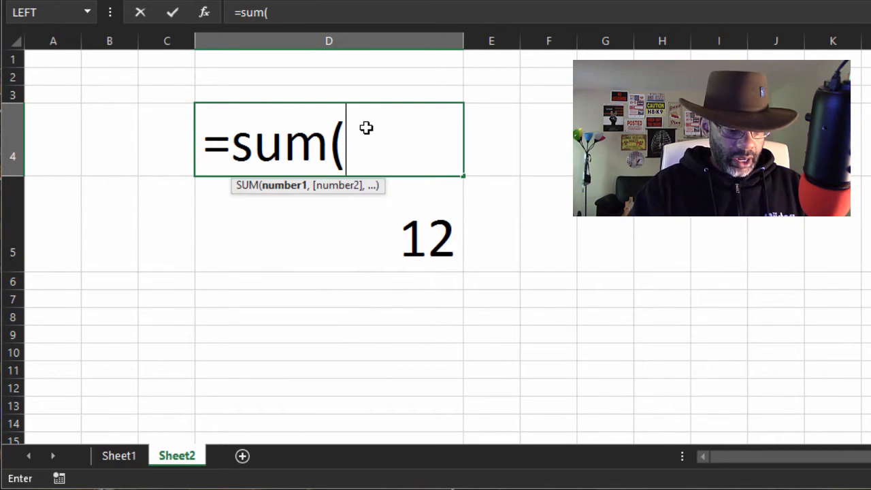
pyautogui.write('9,')
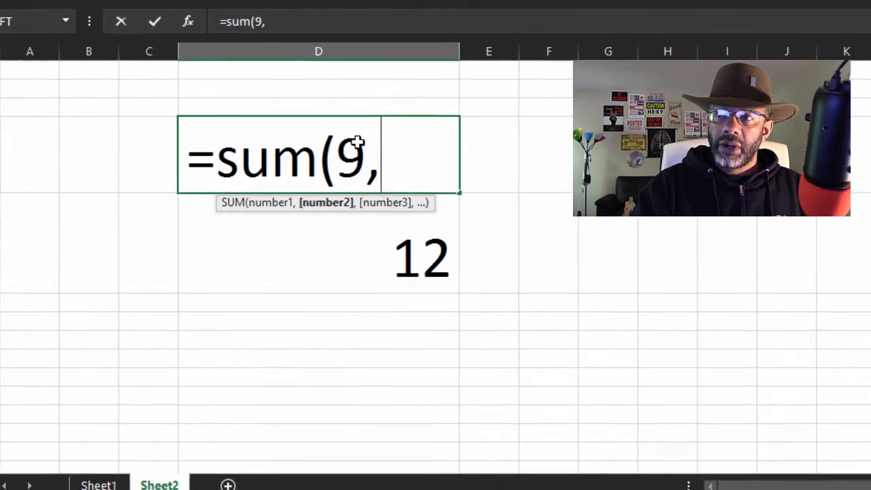
pyautogui.write('3')
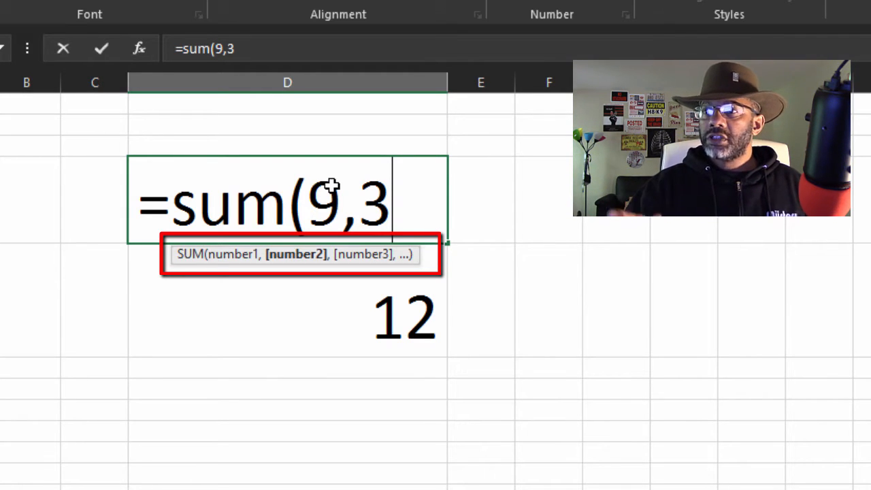
pyautogui.write(')')
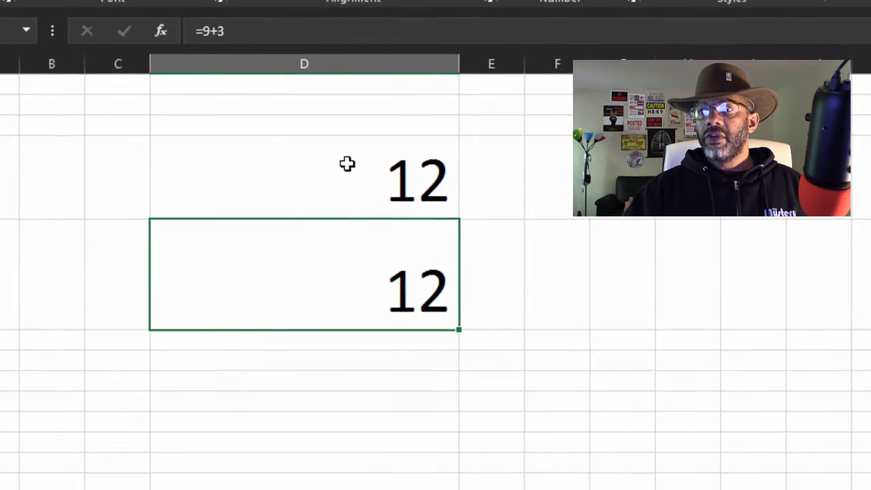
pyautogui.press('Return')
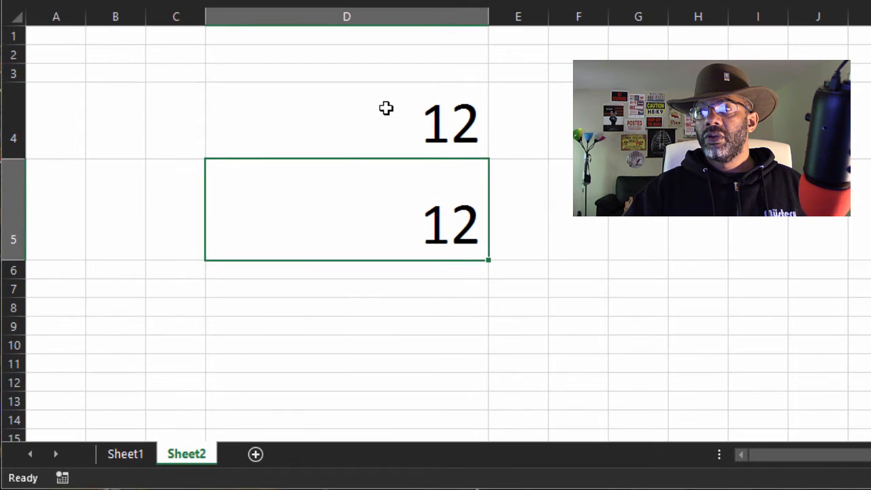
# - Extend D4's formula to =SUM(9,3,8,-2,4.88) and commit it
pyautogui.click(346, 123)
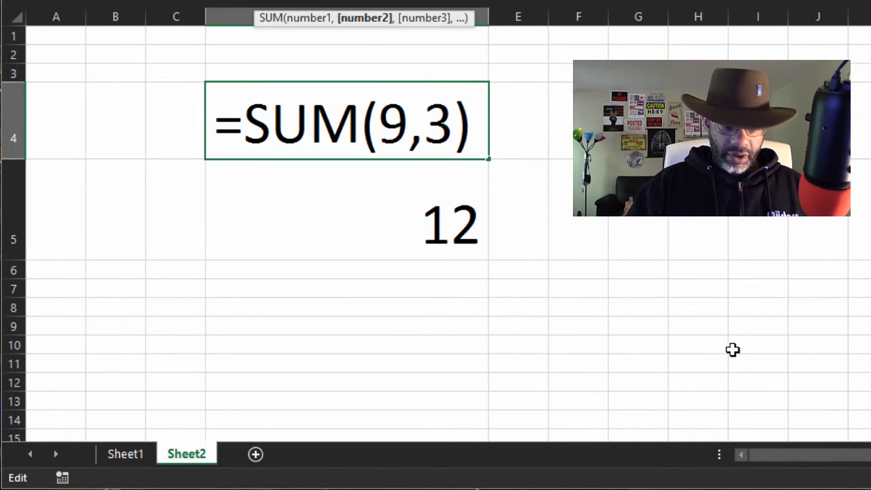
pyautogui.write(',')
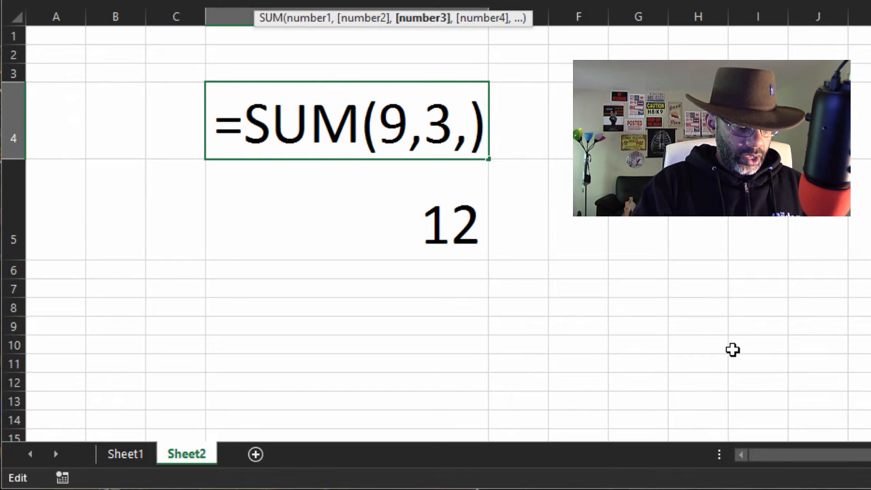
pyautogui.write('8,')
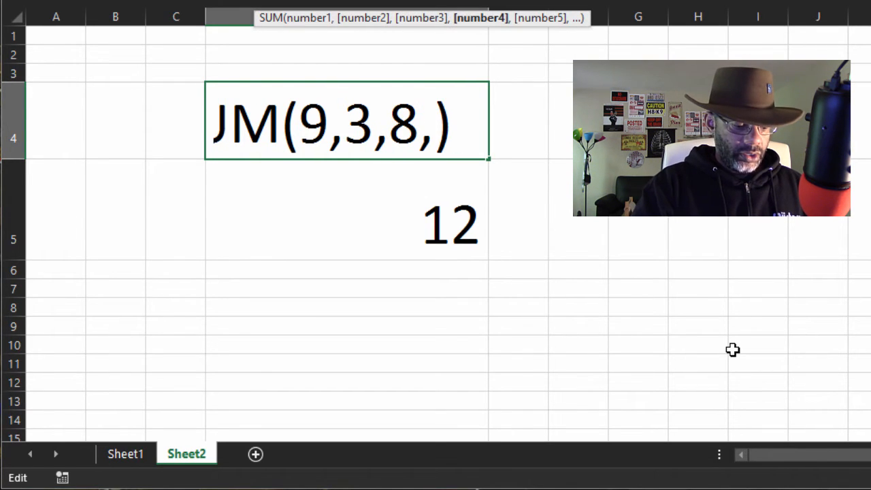
pyautogui.write('-2,')
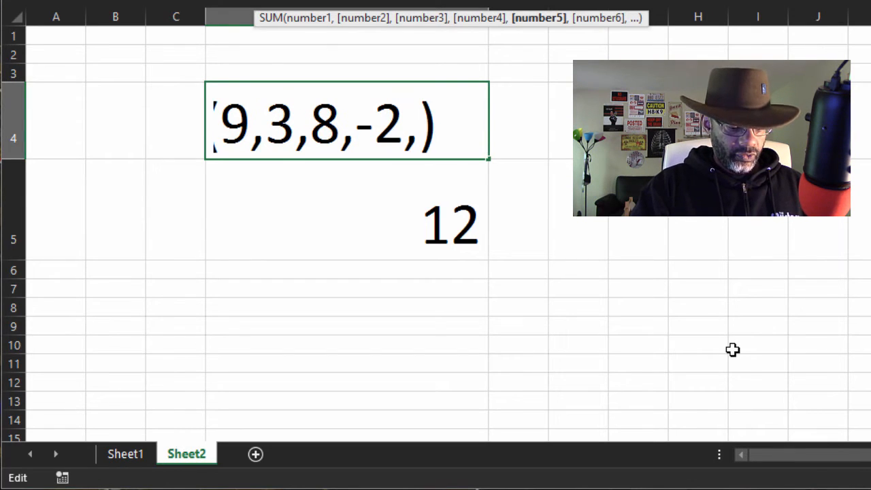
pyautogui.write('4.88')
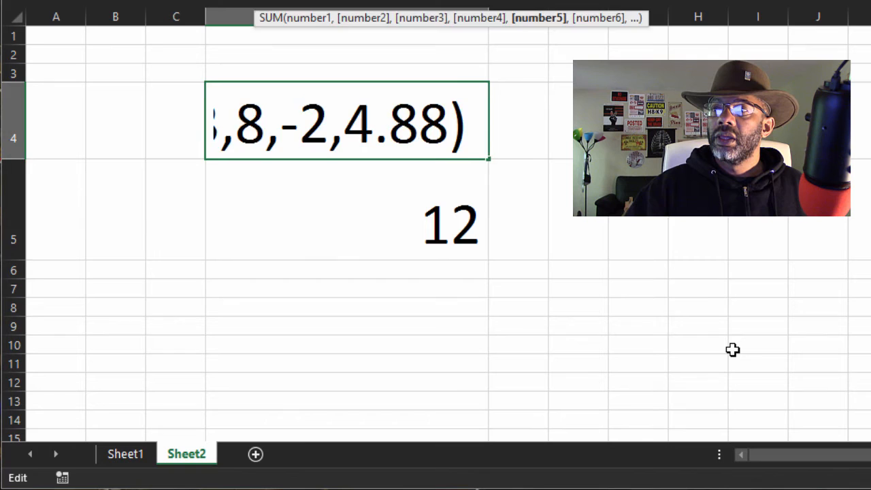
pyautogui.press('Return')
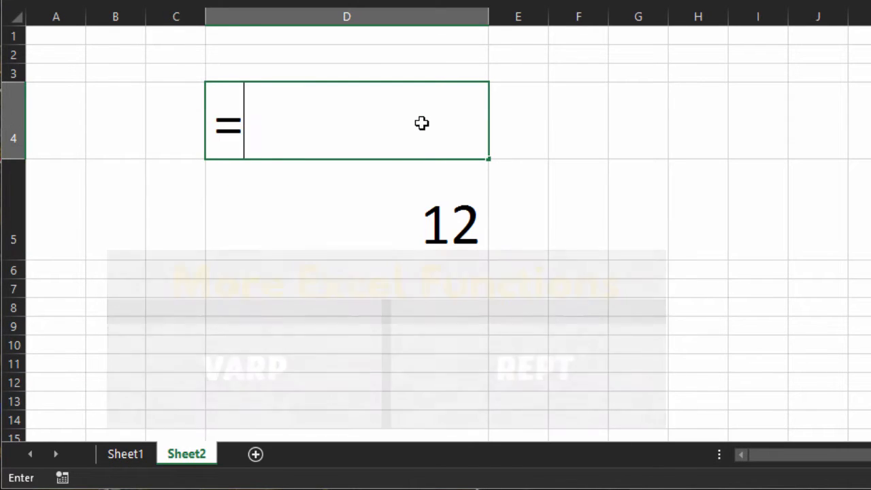
# - Enter =GCD(3000,1290) in D4, giving 30
pyautogui.write('g')
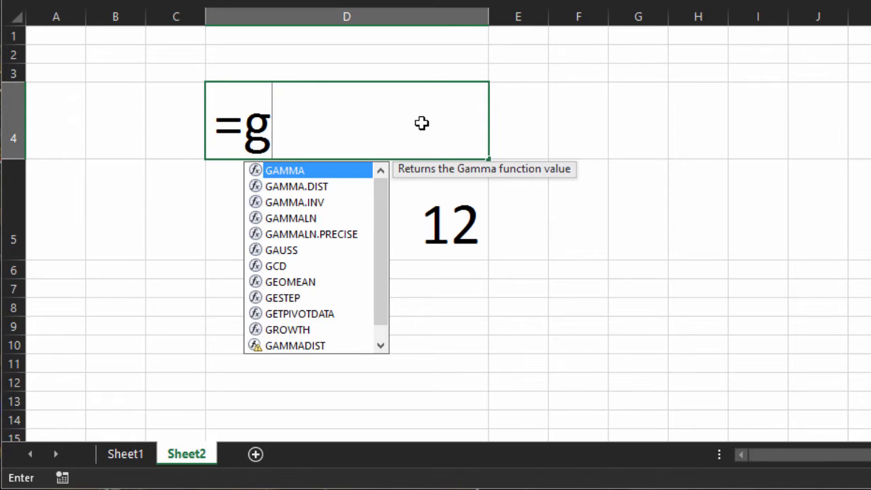
pyautogui.write('c')
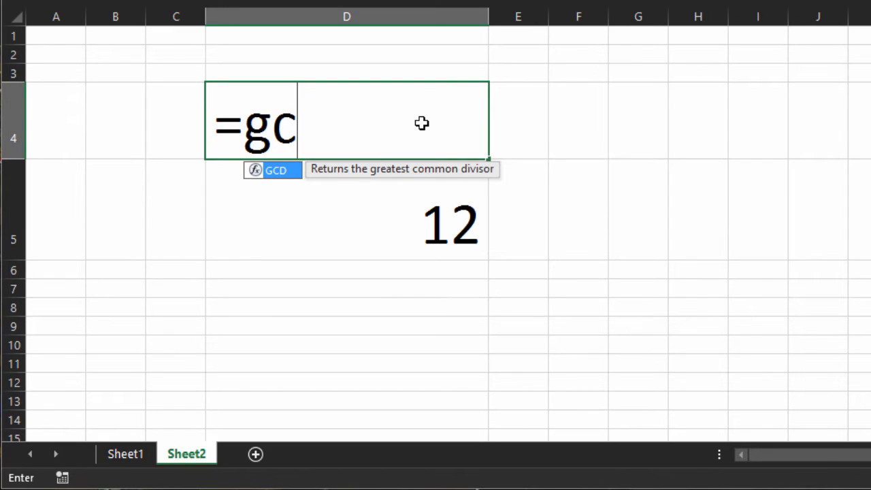
pyautogui.write('d(')
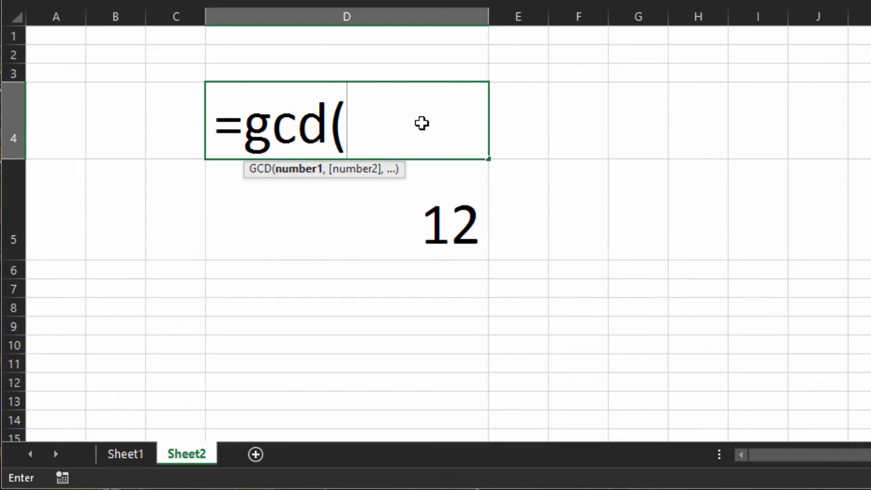
pyautogui.write('3000')
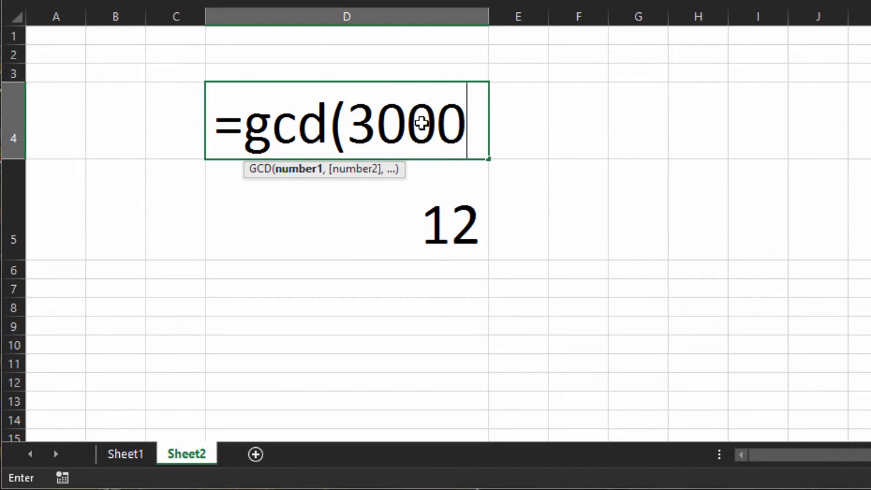
pyautogui.write(',')
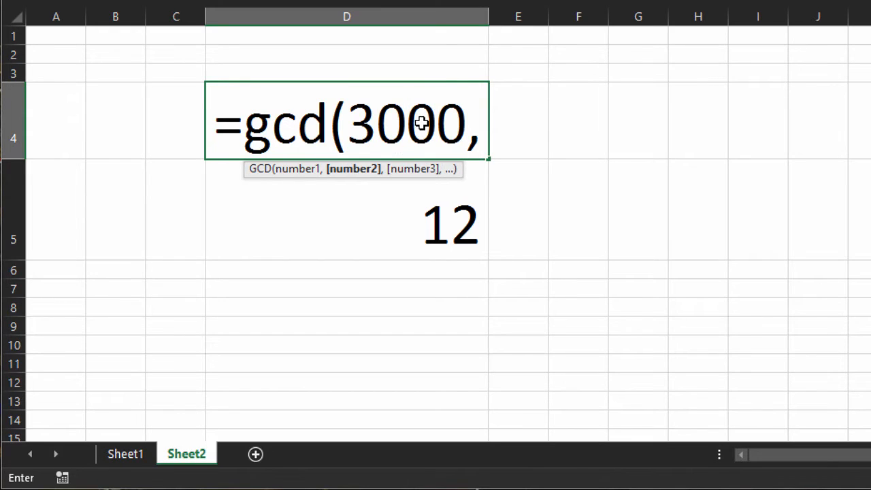
pyautogui.write('12')
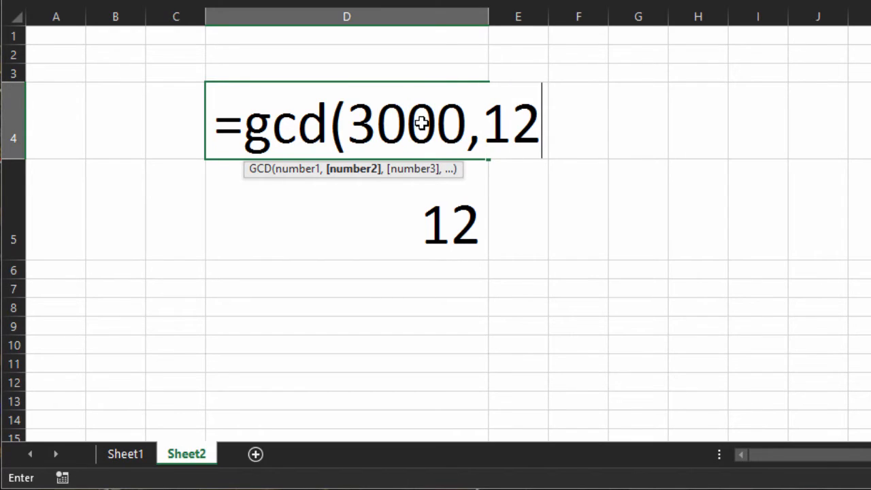
pyautogui.write('90')
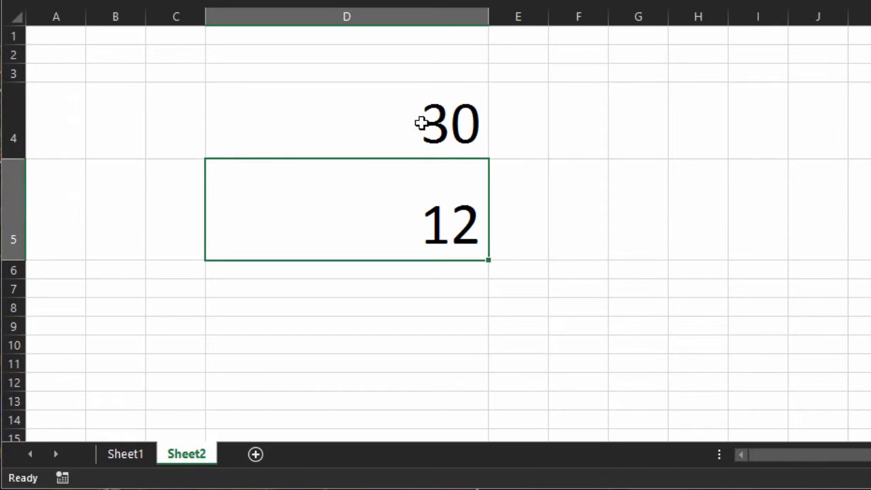
pyautogui.click(345, 120)
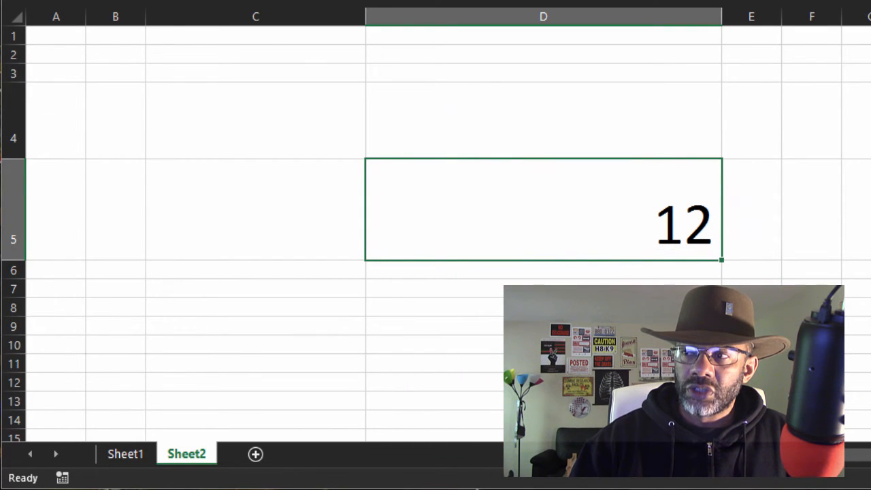
pyautogui.moveTo(588, 229)
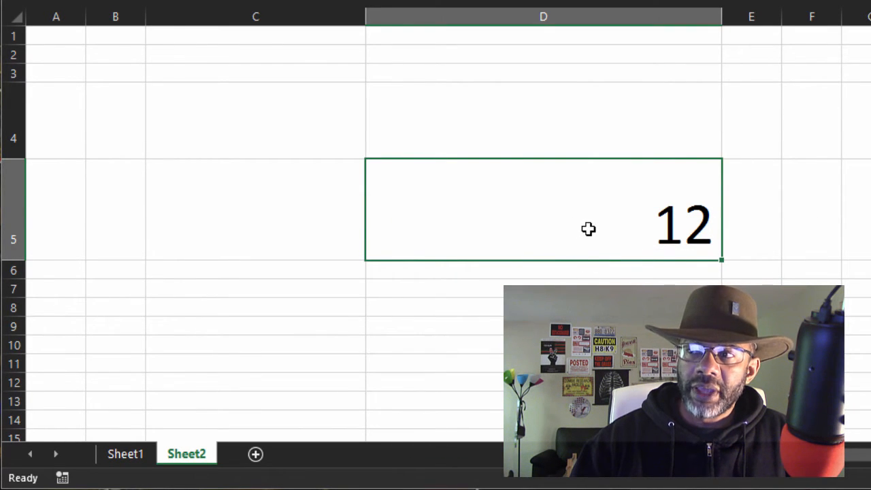
pyautogui.moveTo(620, 221)
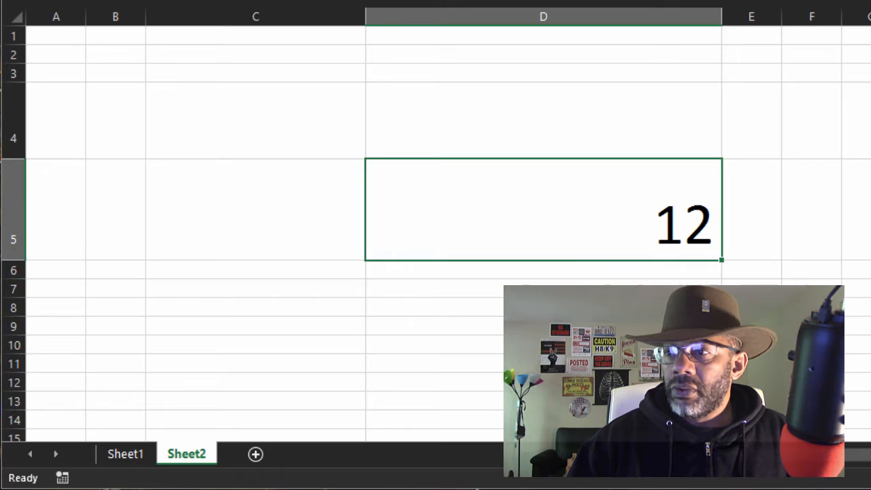
# - Enter =SUM(B5:C5) in D5 so it totals the two neighbouring cells
pyautogui.click(114, 207)
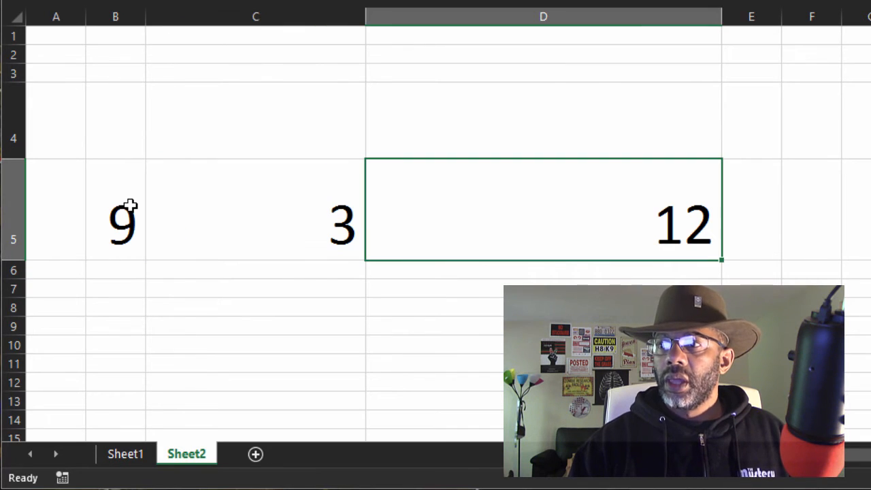
pyautogui.write('=')
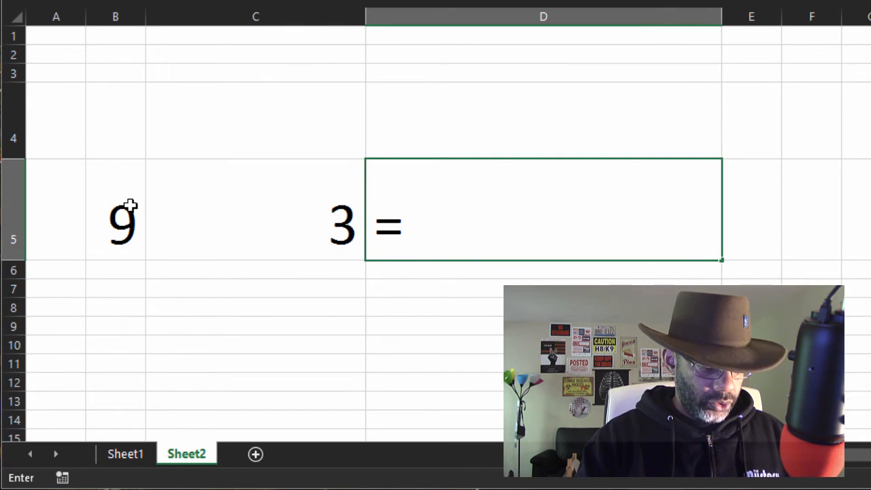
pyautogui.write('SUM(B5:C5')
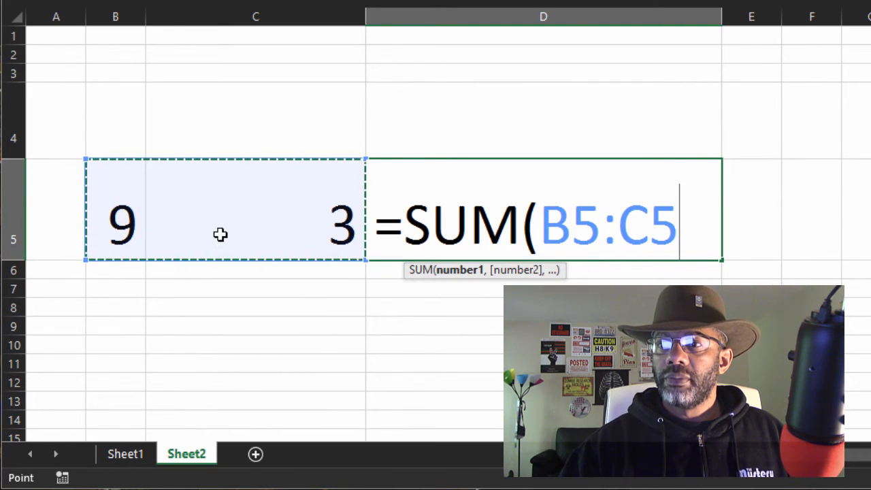
pyautogui.press('Return')
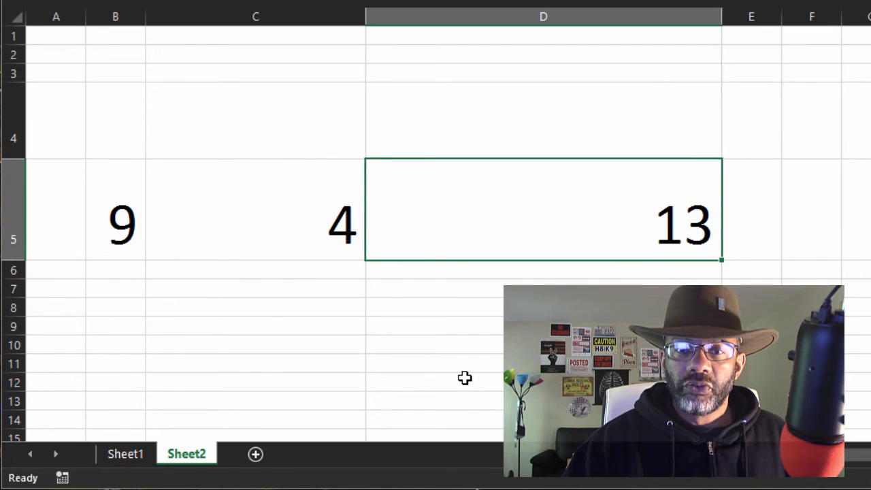
pyautogui.moveTo(164, 220)
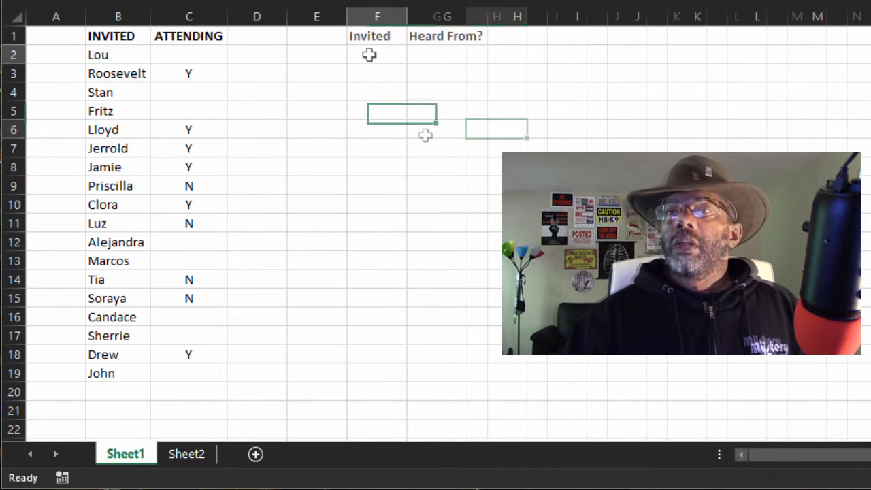
# - Count the invited names with =COUNTA(B2:B19) in F2, showing 18
pyautogui.write('=')
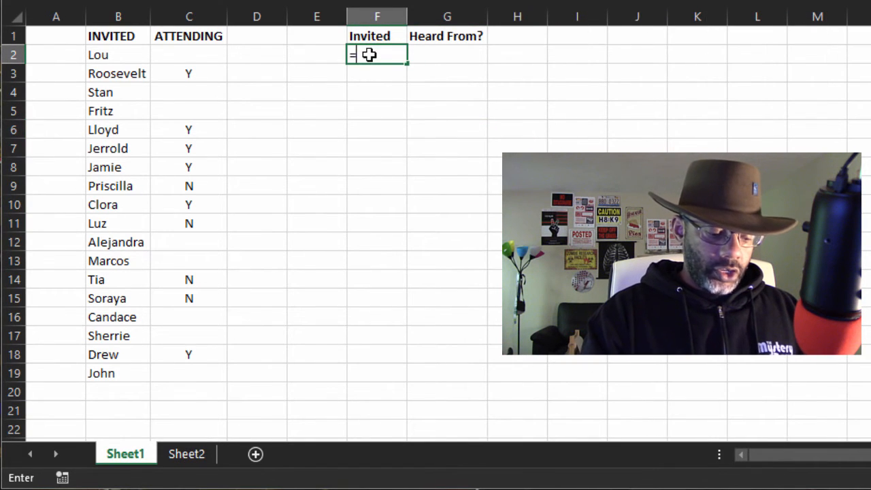
pyautogui.write('counta(')
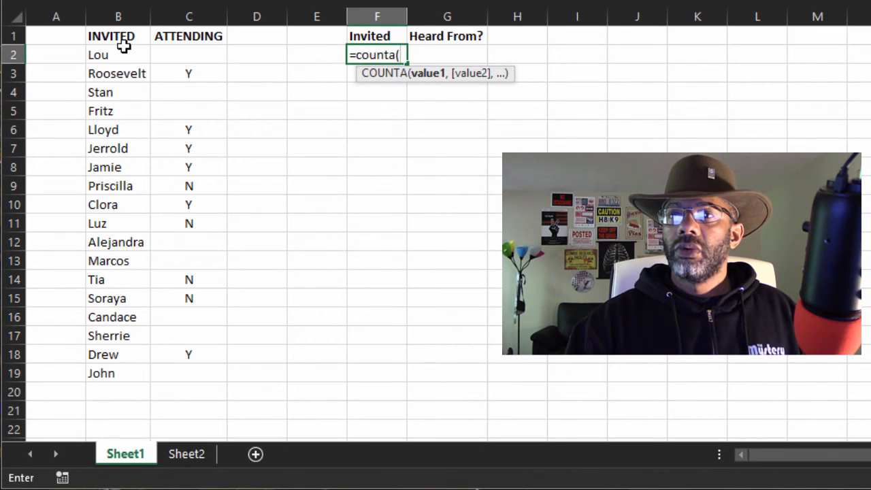
pyautogui.moveTo(98, 55); pyautogui.dragTo(100, 373)
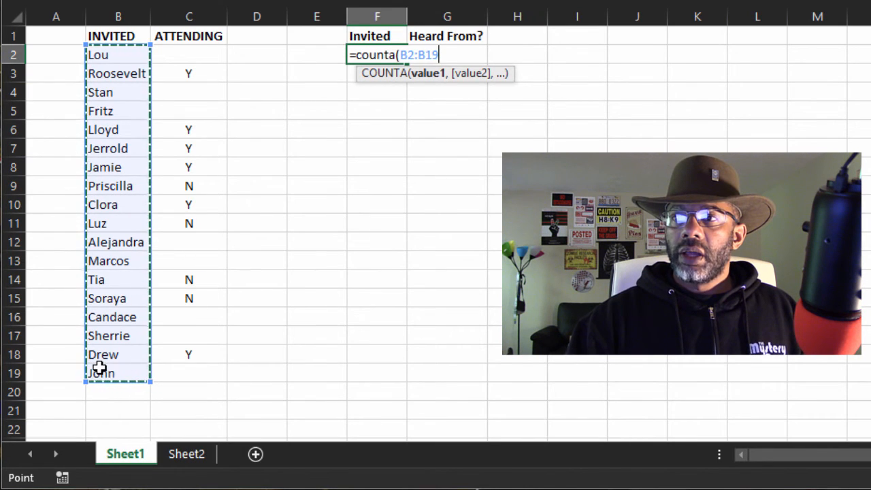
pyautogui.press('Return')
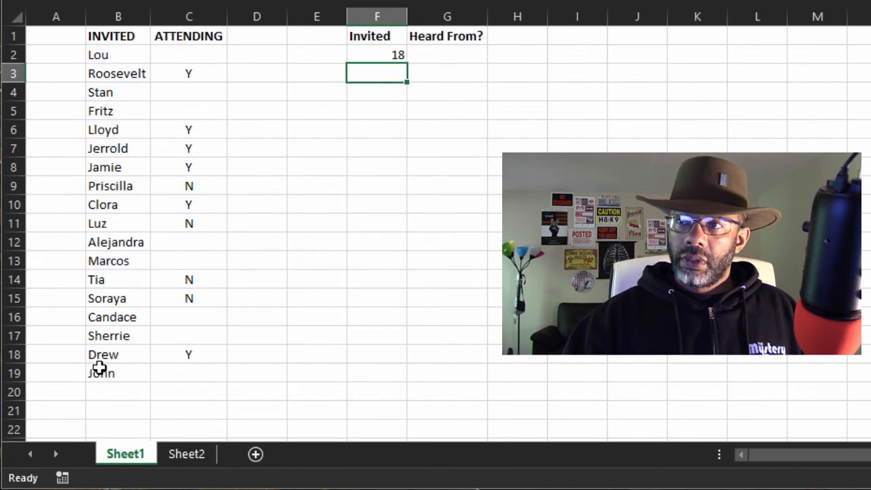
pyautogui.click(377, 55)
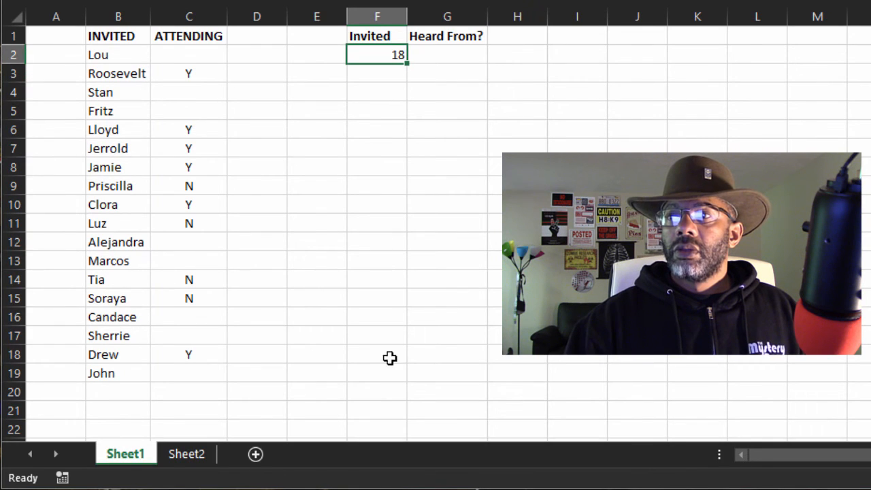
pyautogui.moveTo(390, 395)
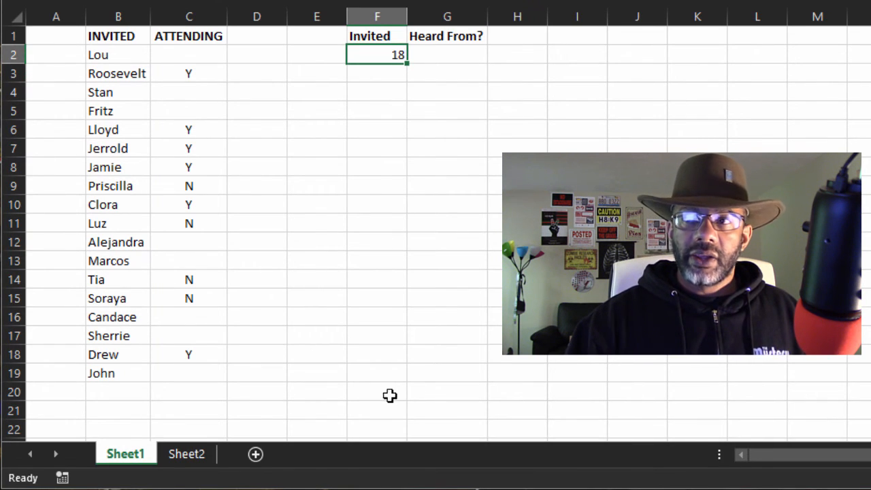
# - Count the attendance responses with =COUNTA(C2:C18) in G2, showing 10
pyautogui.click(446, 54)
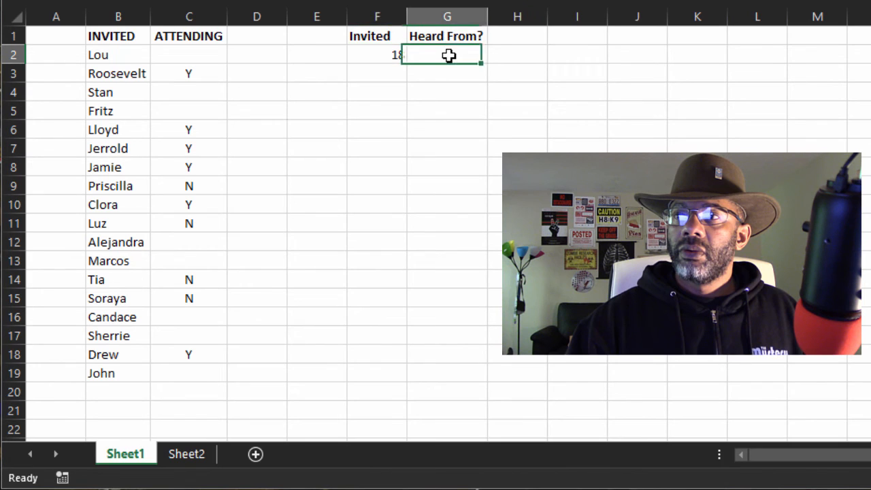
pyautogui.write('=')
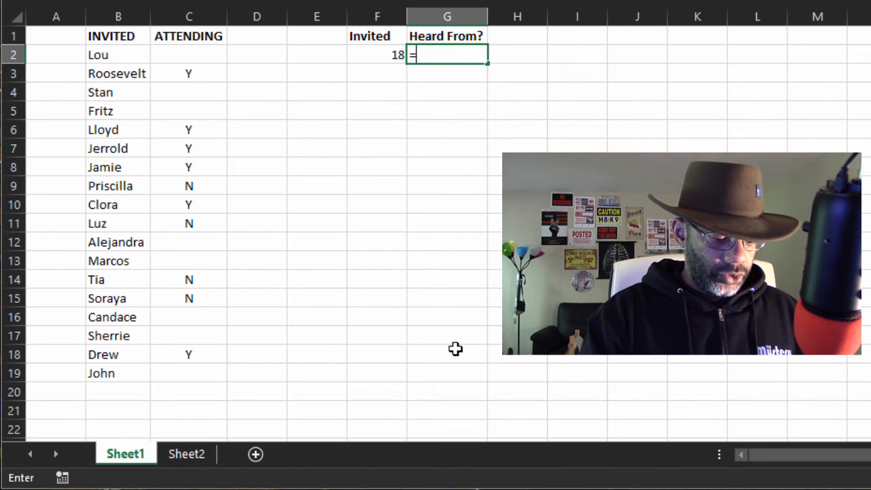
pyautogui.write('counta(')
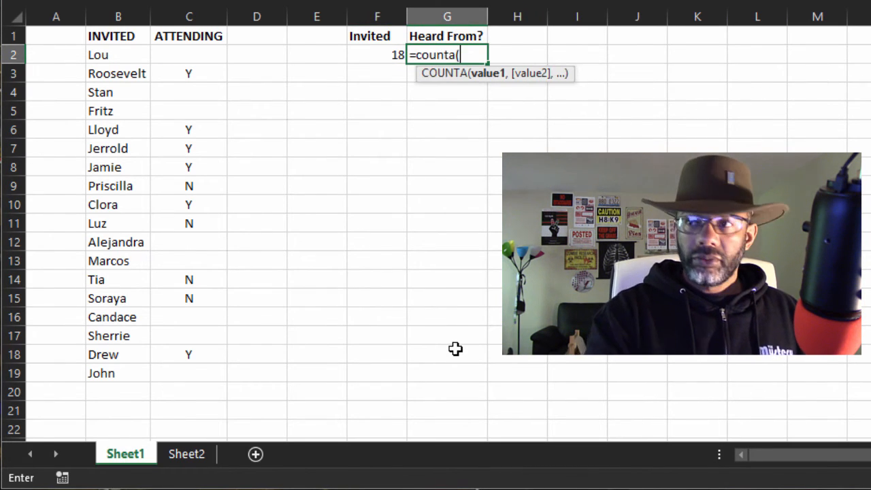
pyautogui.moveTo(248, 90)
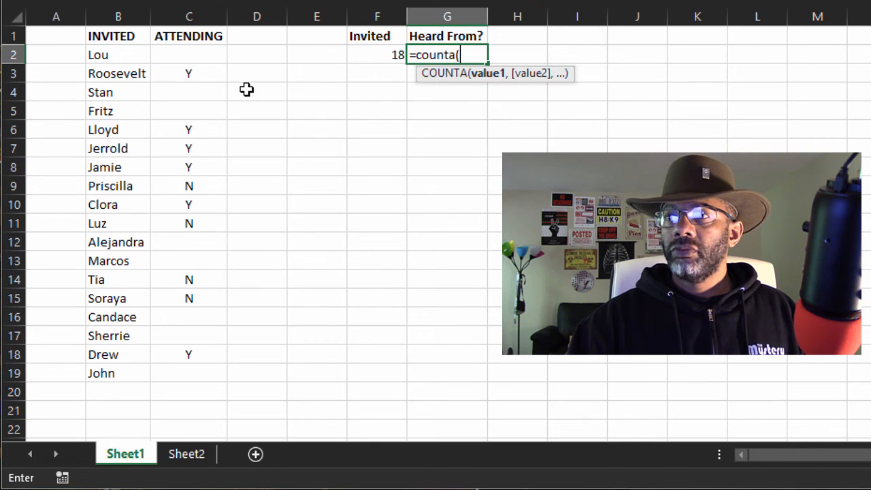
pyautogui.moveTo(188, 54); pyautogui.dragTo(188, 354)
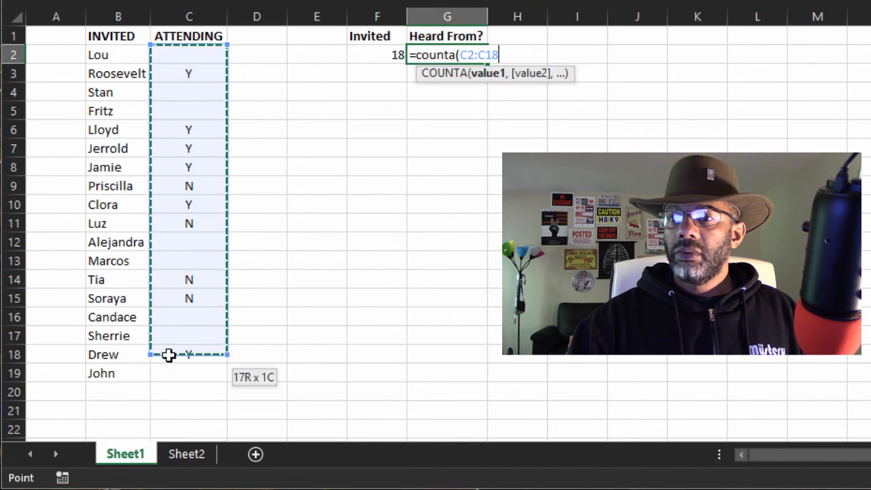
pyautogui.moveTo(188, 354); pyautogui.dragTo(188, 373)
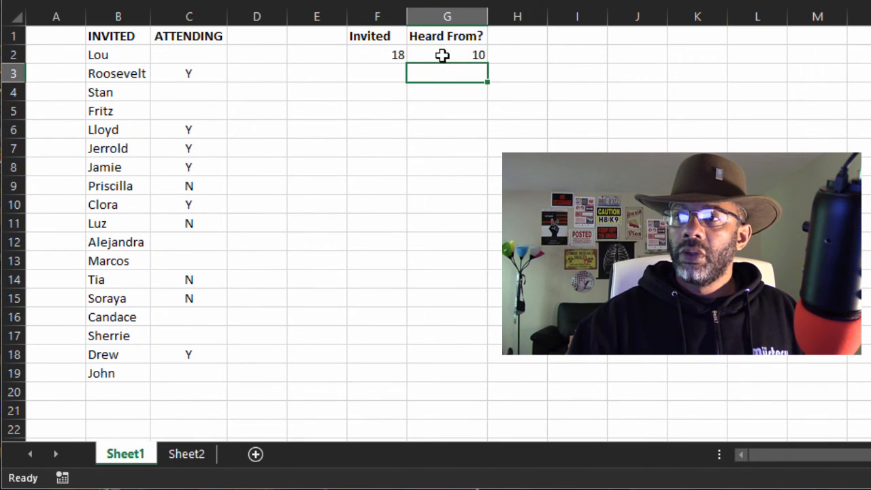
pyautogui.click(446, 54)
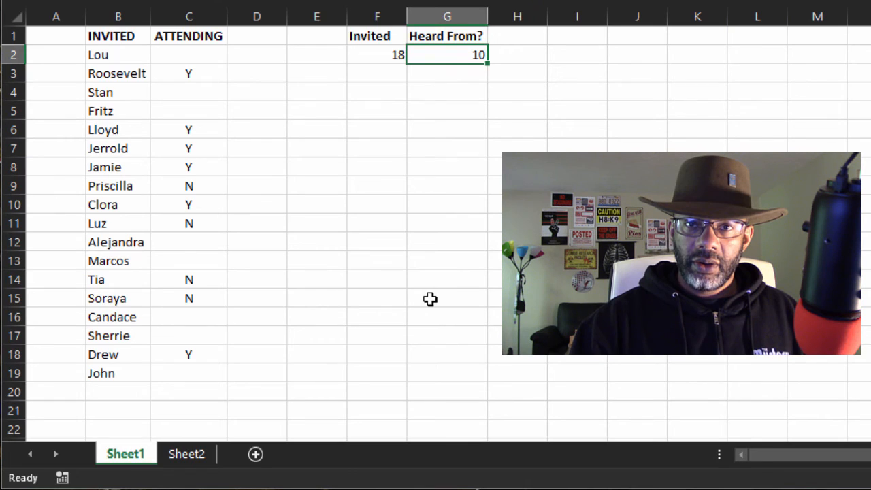
pyautogui.moveTo(511, 36)
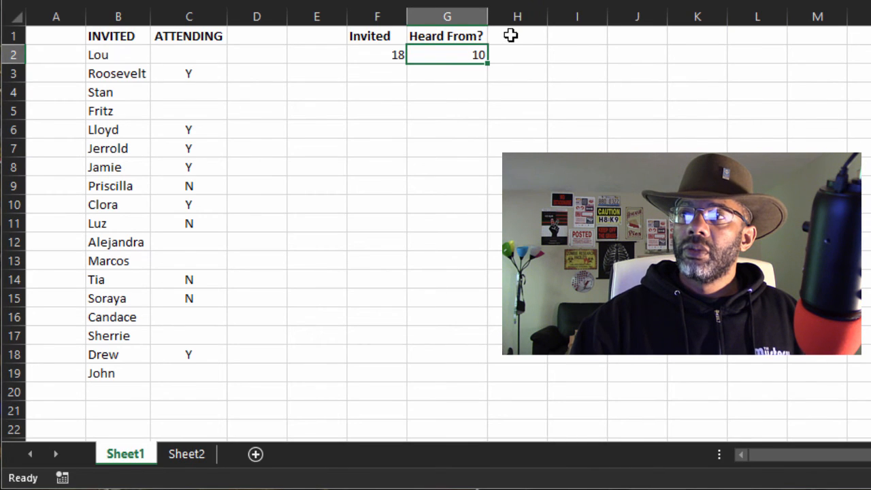
pyautogui.click(517, 35)
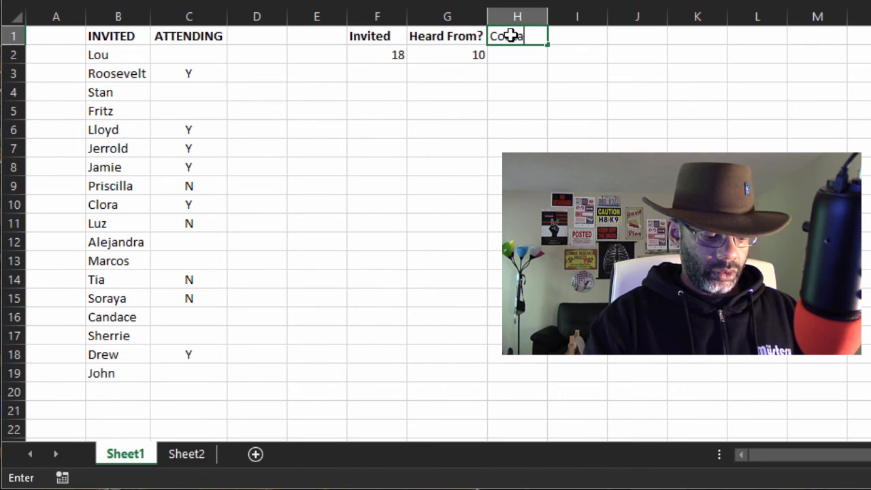
# - Head column H 'Contact' and enter =F2-G2 in H2, showing 8
pyautogui.press('Return')
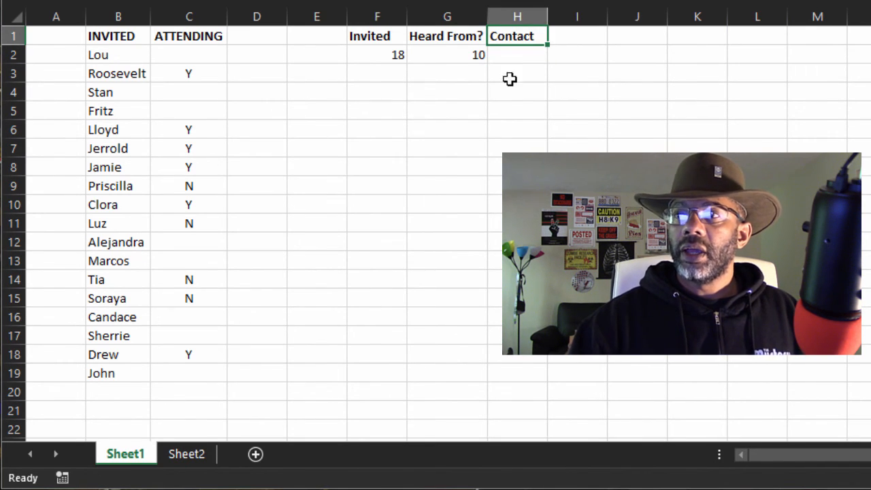
pyautogui.click(518, 54)
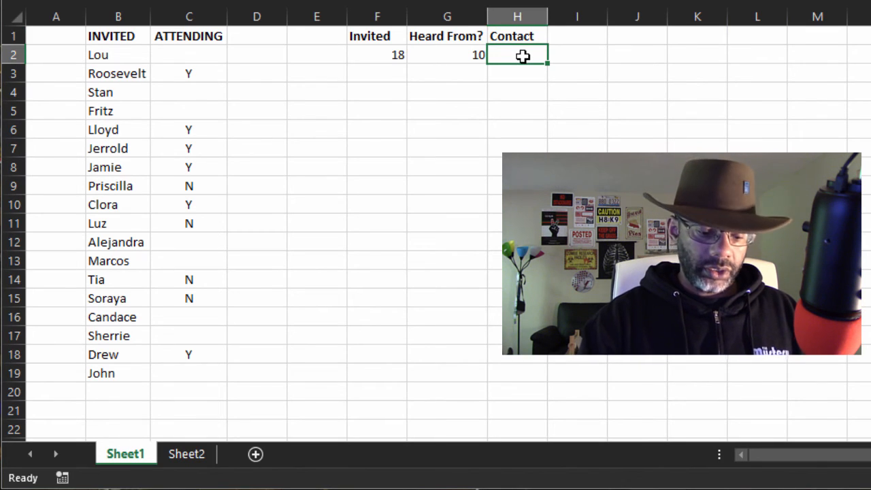
pyautogui.write('=')
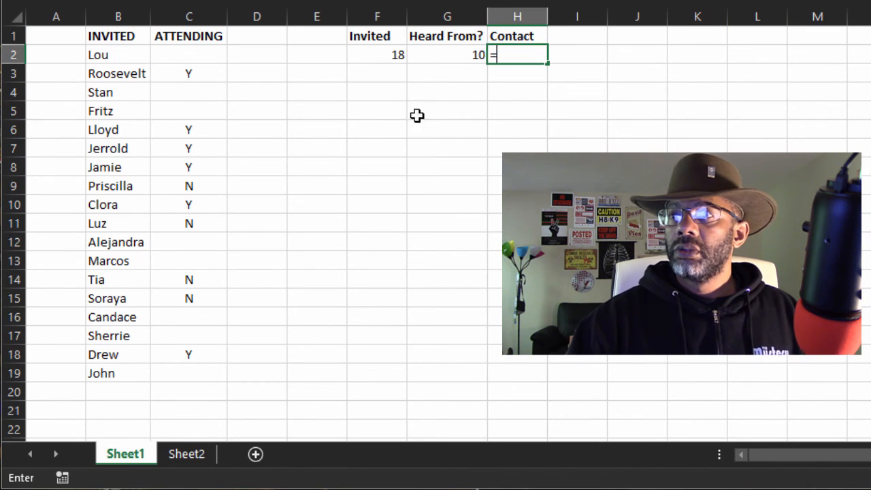
pyautogui.click(378, 55)
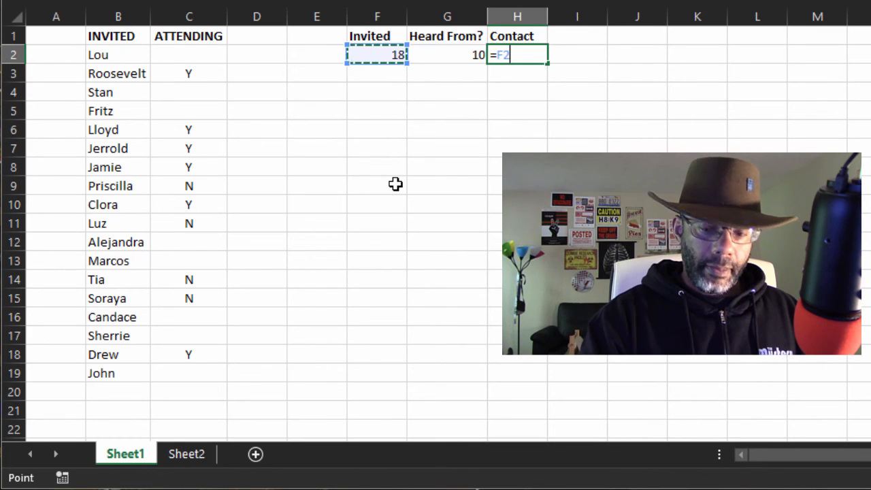
pyautogui.write('-')
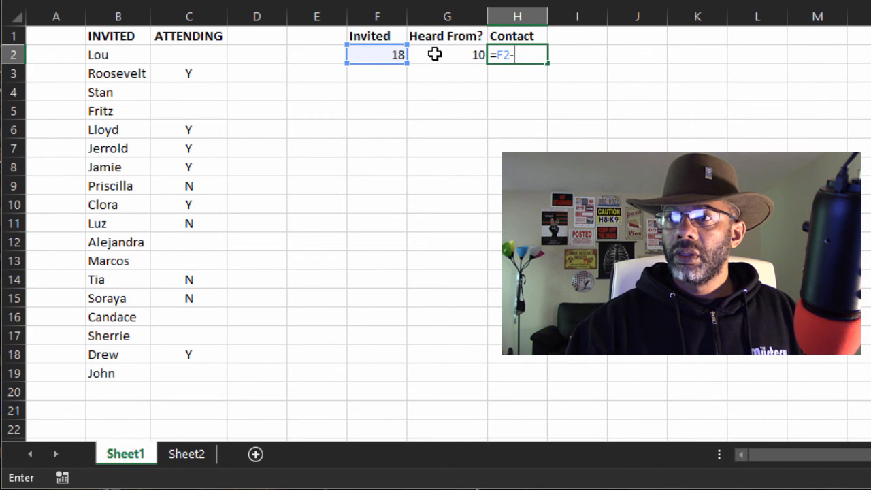
pyautogui.click(446, 54)
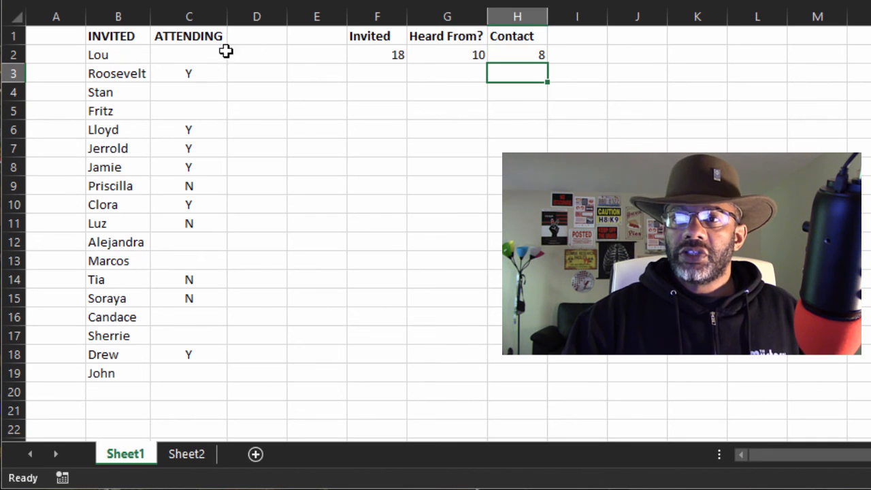
# - Mark Fritz's response in C5 as Y so Heard From? becomes 11 and Contact 7
pyautogui.click(188, 111)
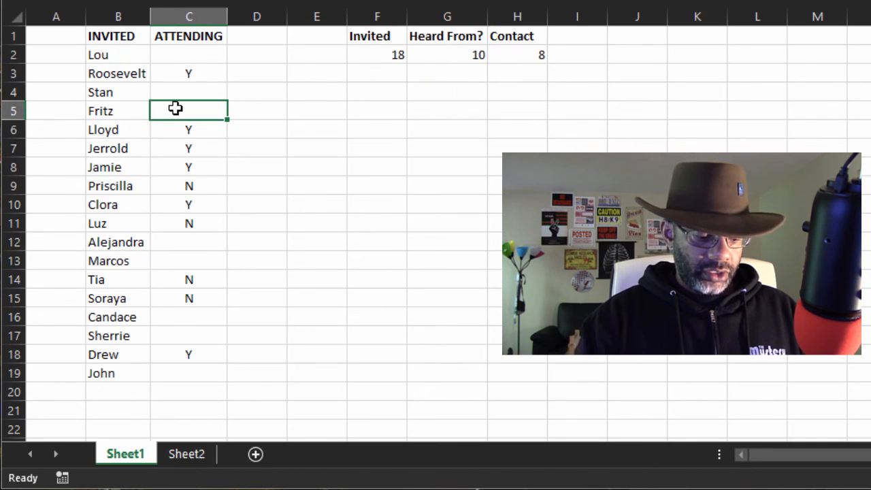
pyautogui.write('Y')
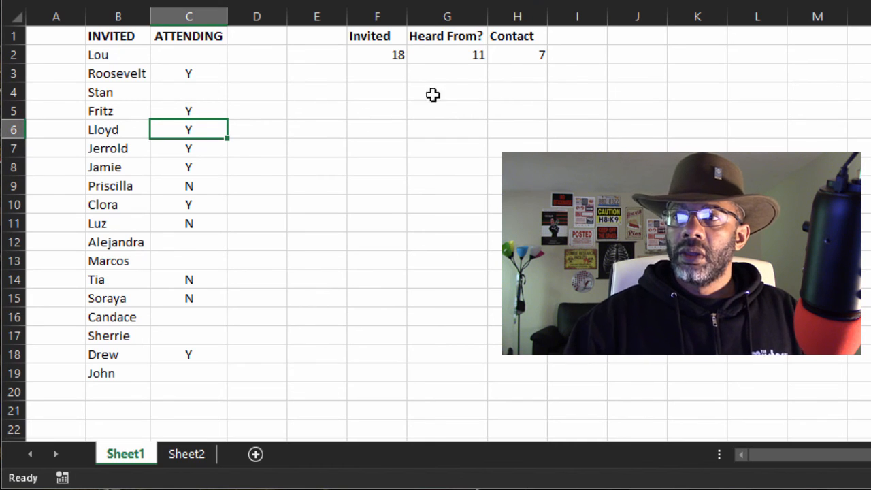
pyautogui.moveTo(438, 55)
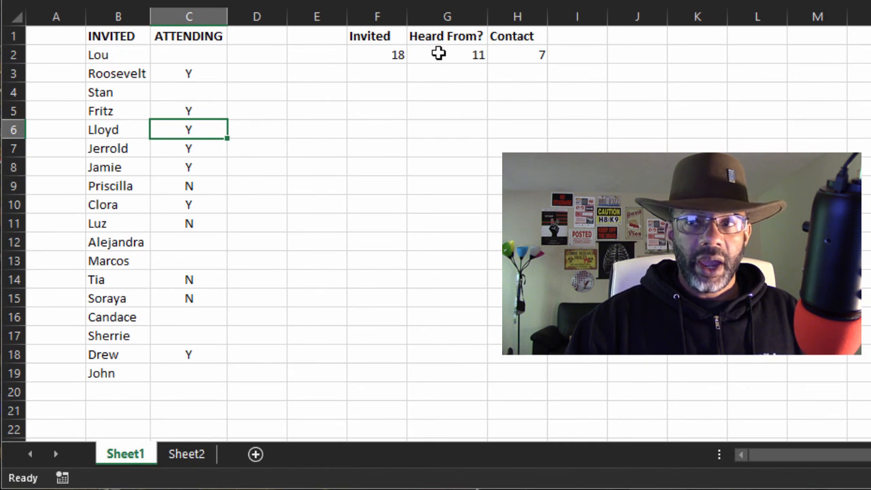
pyautogui.moveTo(520, 56)
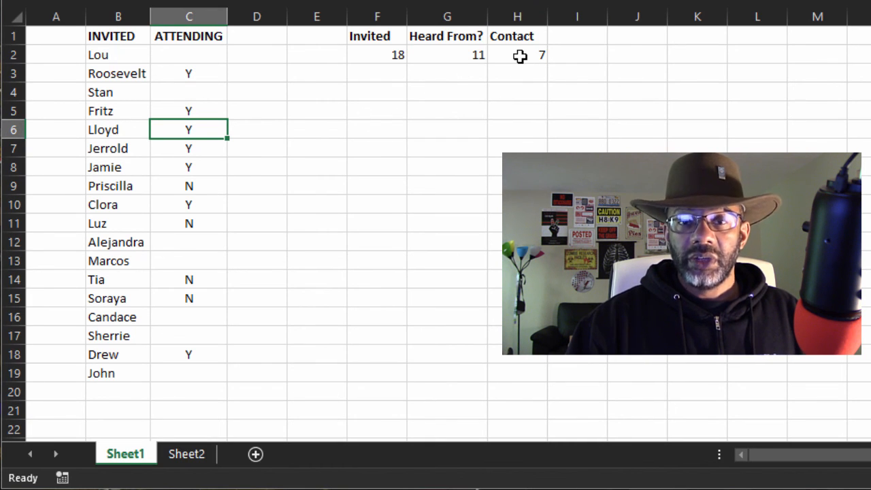